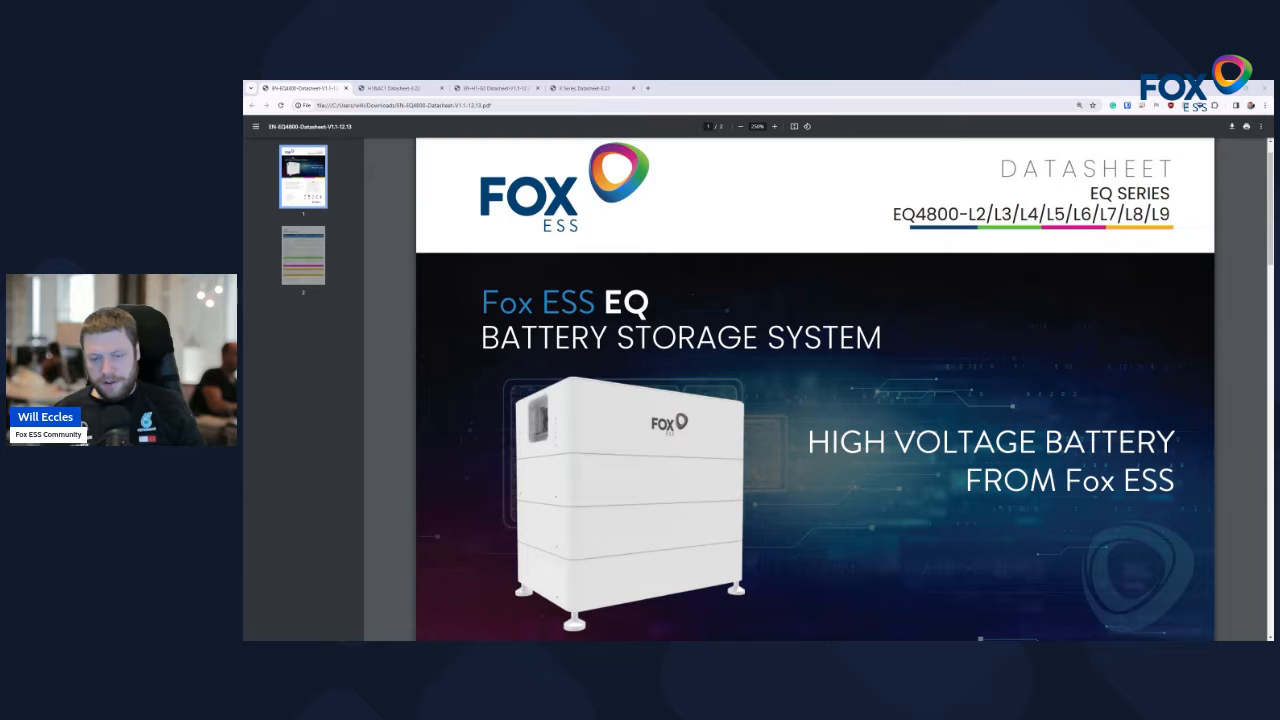
pyautogui.moveTo(1056, 300)
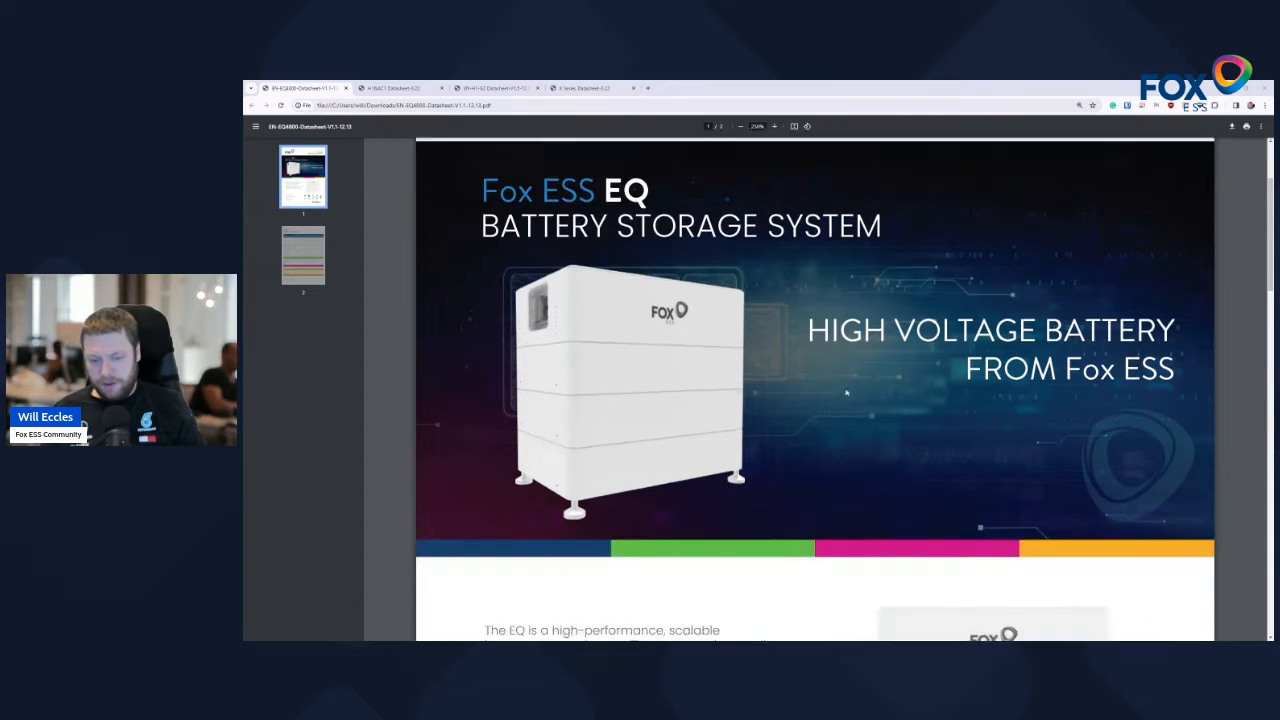
# Scroll down page 1 of the EQ datasheet to its feature bullet list and capacity points
pyautogui.scroll(-3)
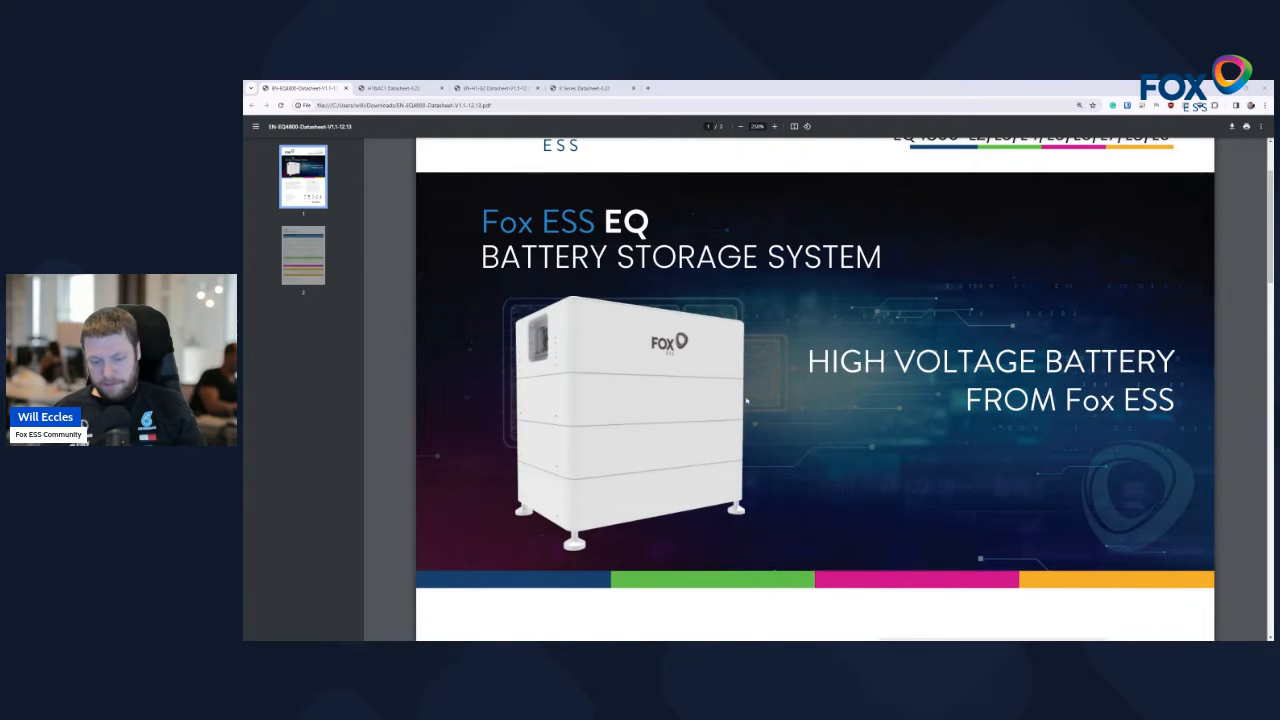
pyautogui.scroll(-3)
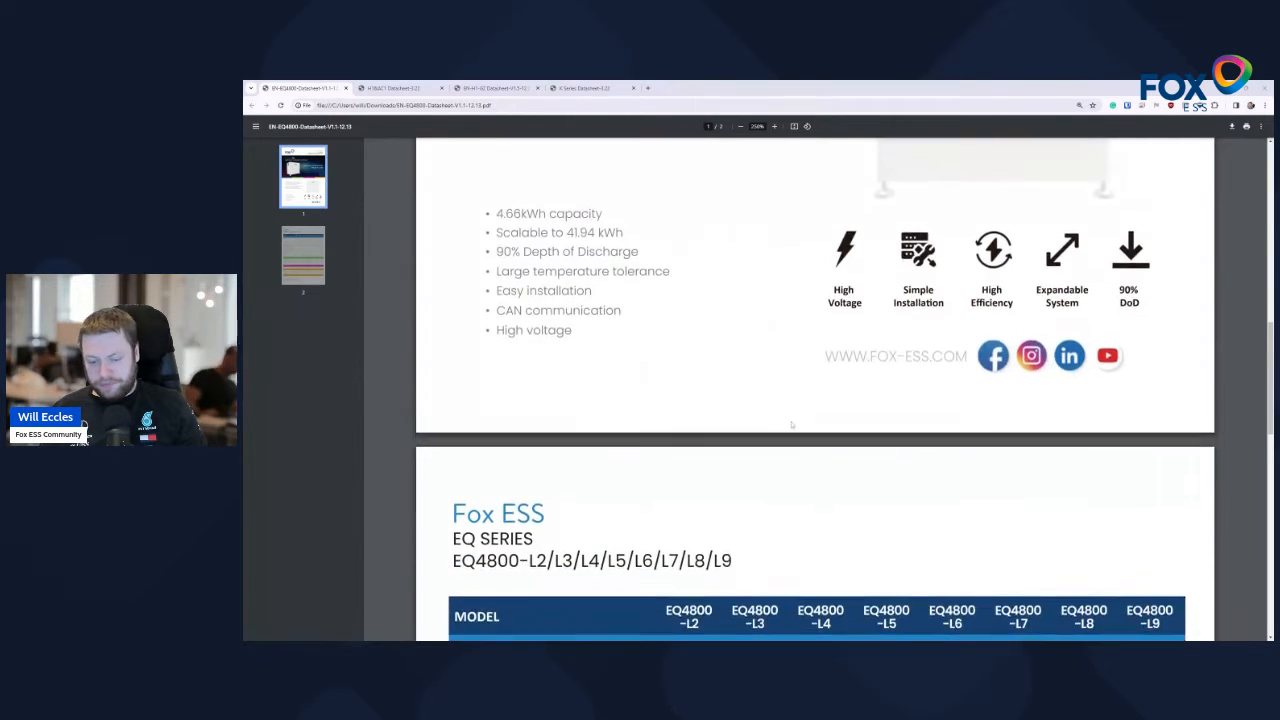
# Scroll to page 2 so the EQ4800 L2–L9 electrical characteristics table is fully visible
pyautogui.scroll(-3)
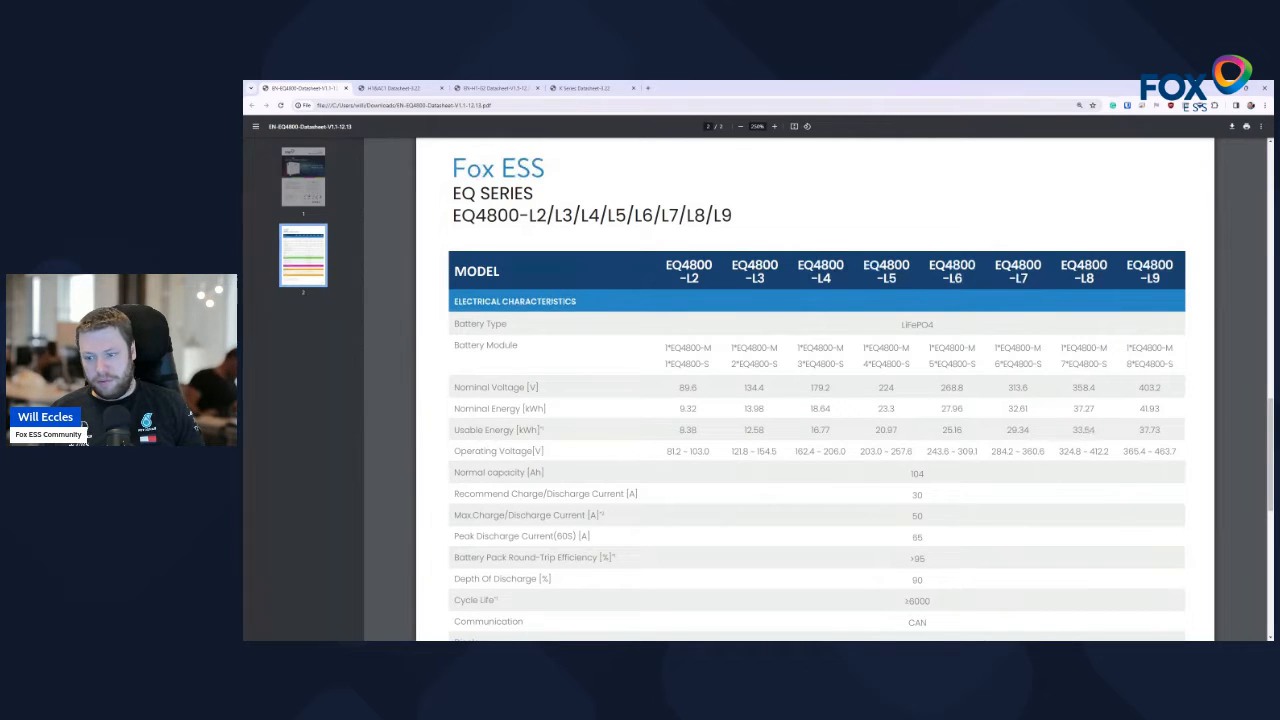
pyautogui.click(400, 88)
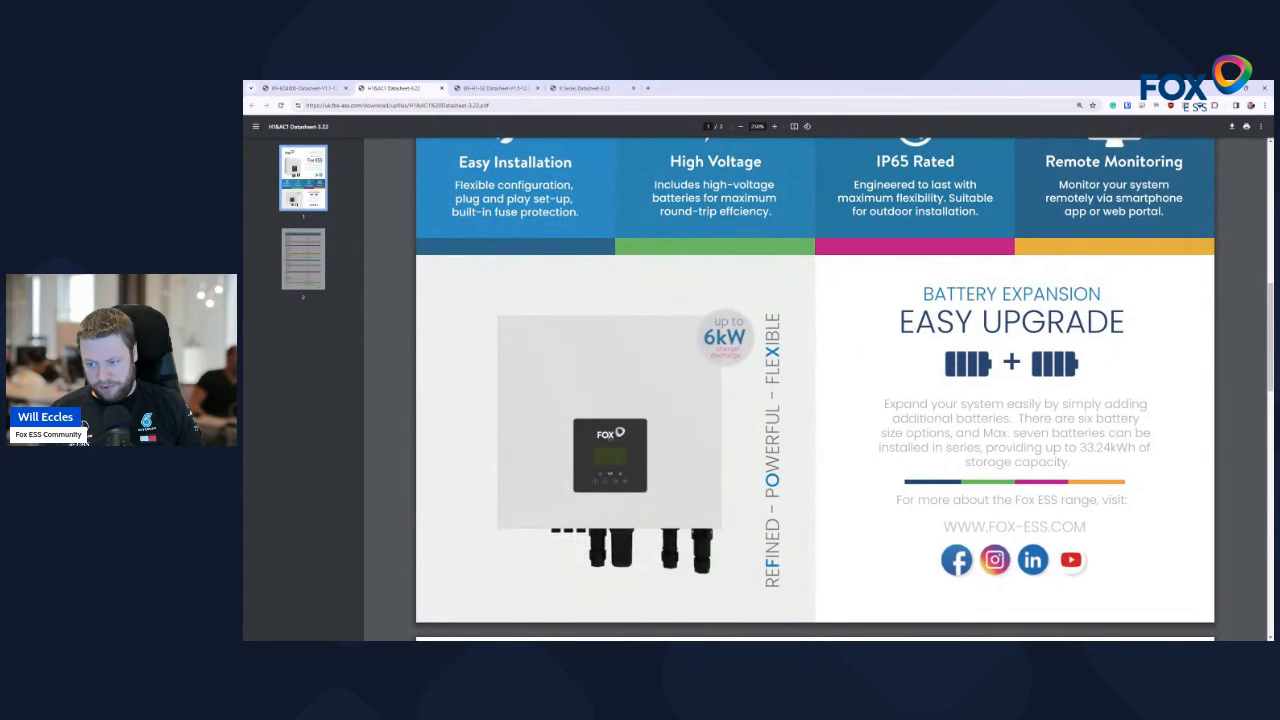
pyautogui.scroll(-3)
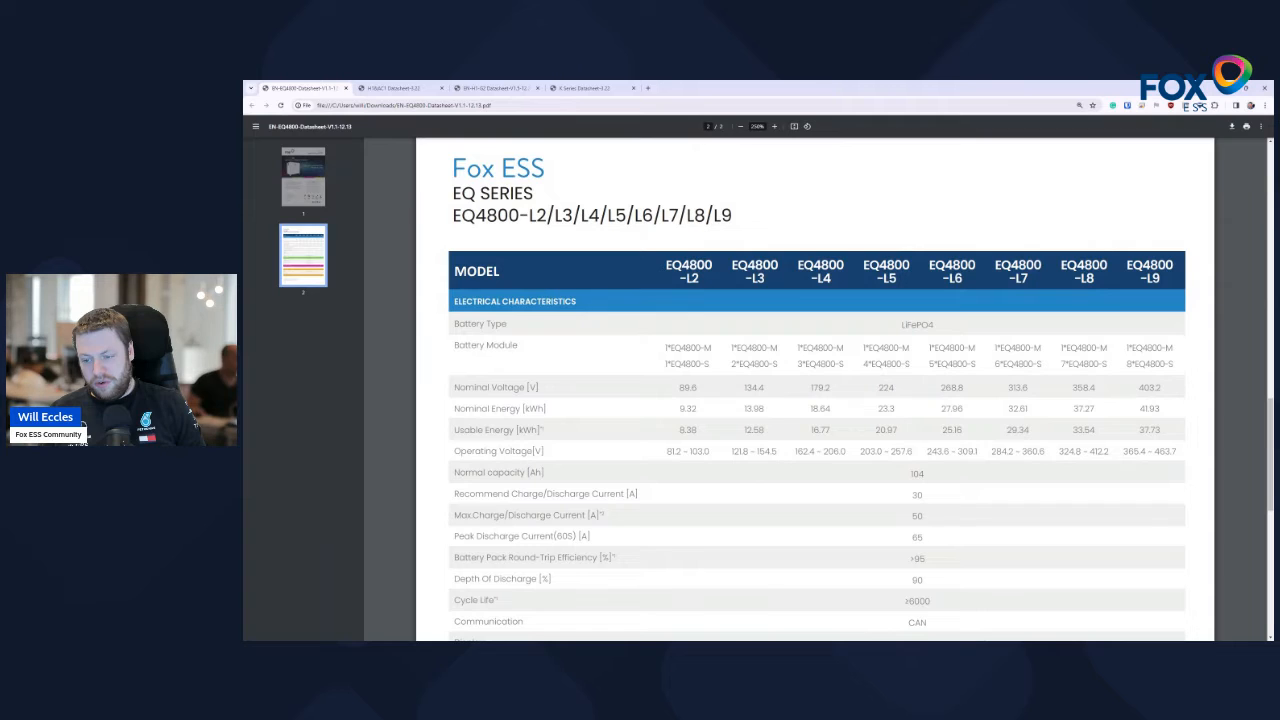
pyautogui.doubleClick(1084, 364)
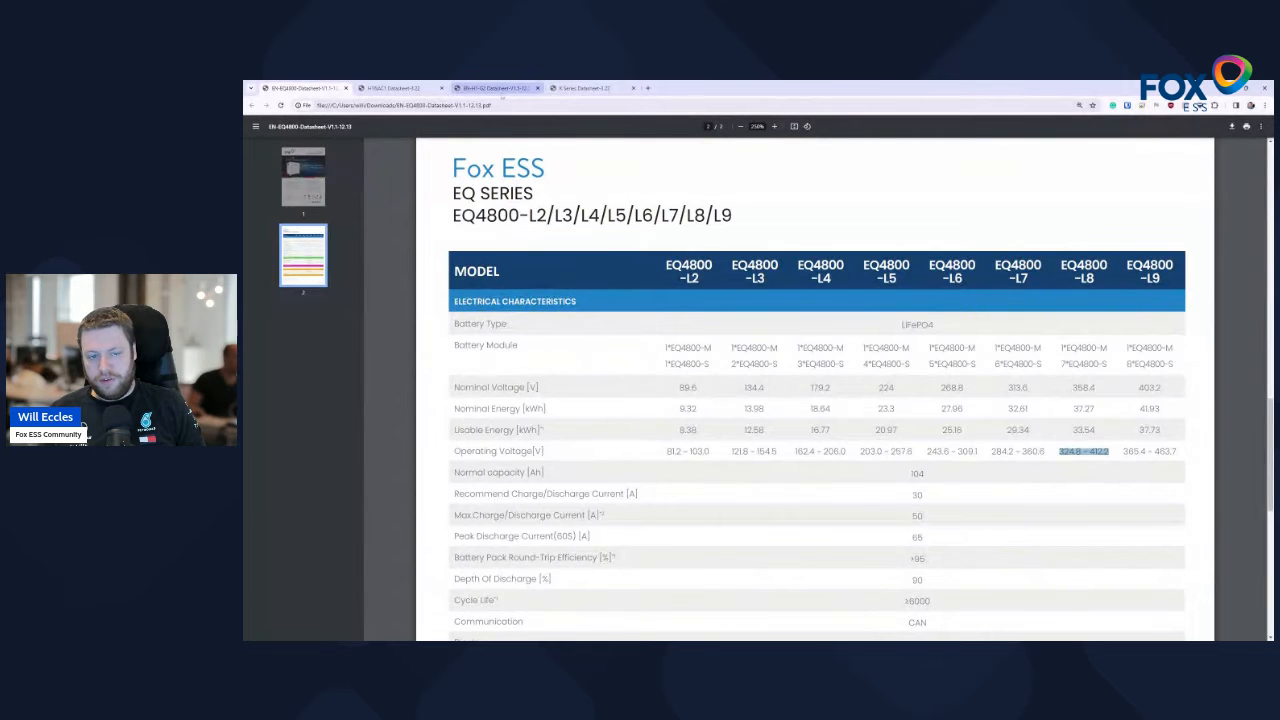
# Switch to the H1 Gen2 datasheet and read its Technical Specifications through battery, AC and EPS sections
pyautogui.click(490, 88)
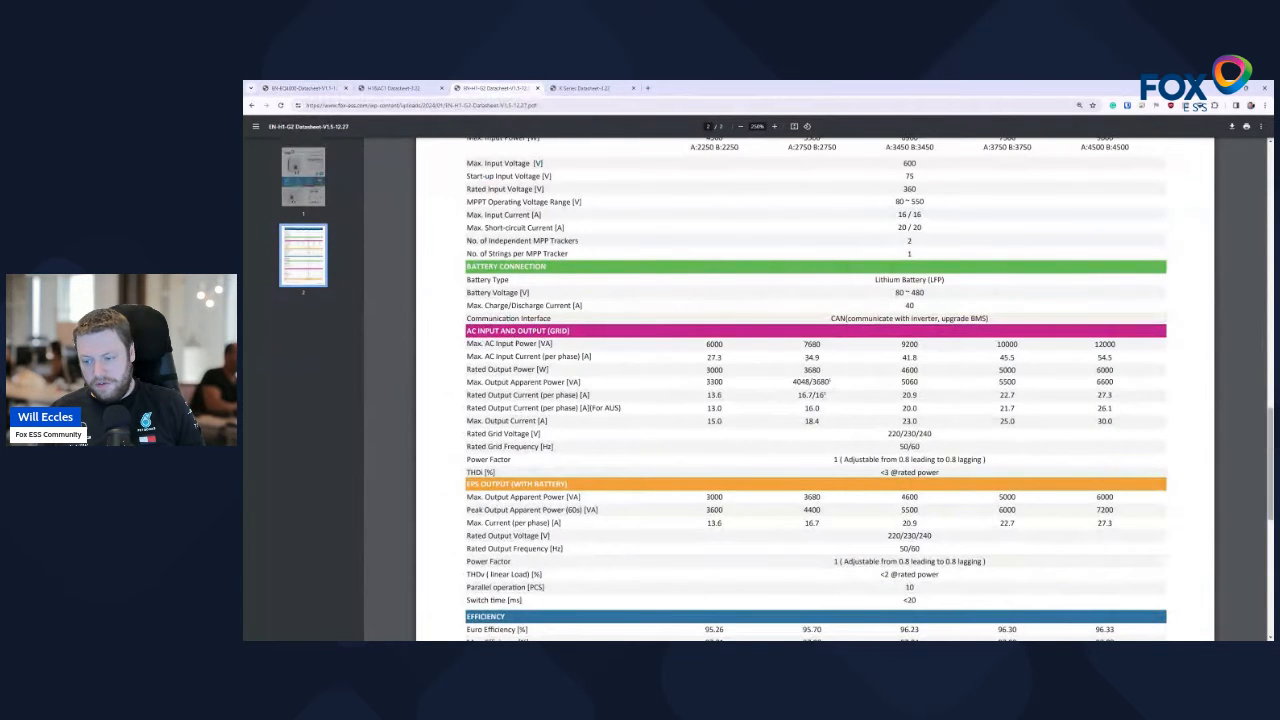
pyautogui.scroll(3)
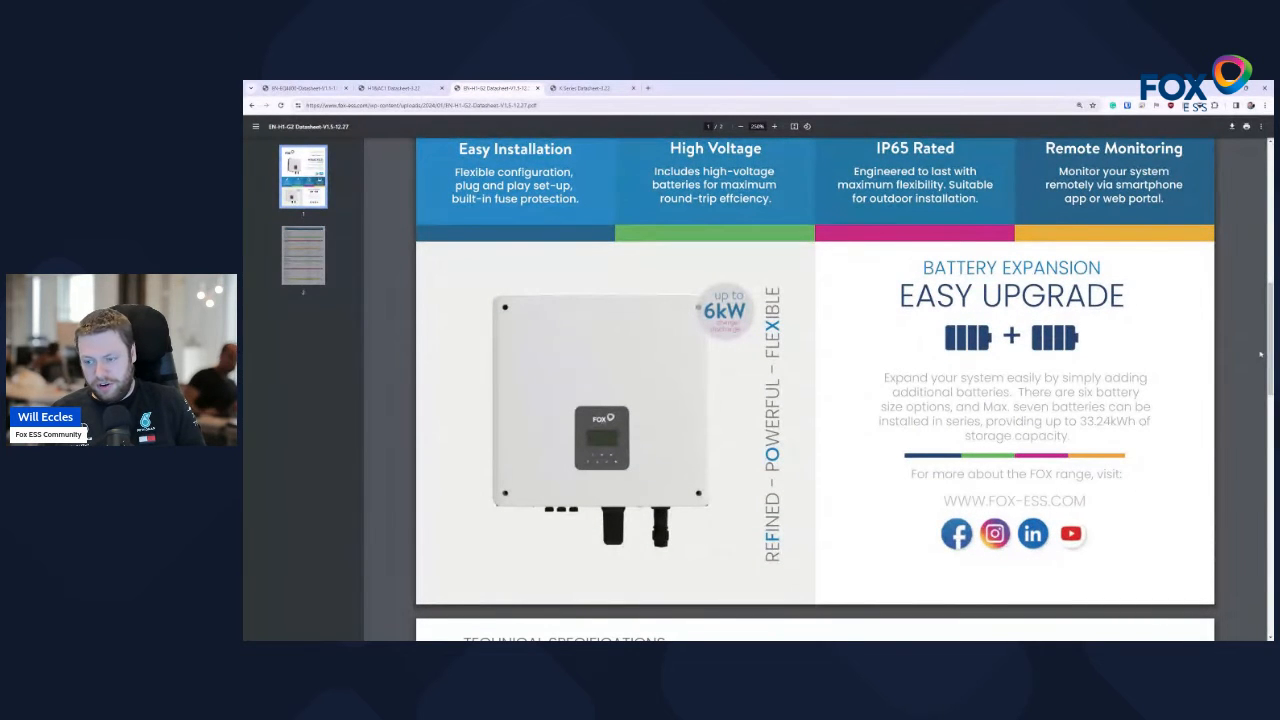
pyautogui.scroll(-3)
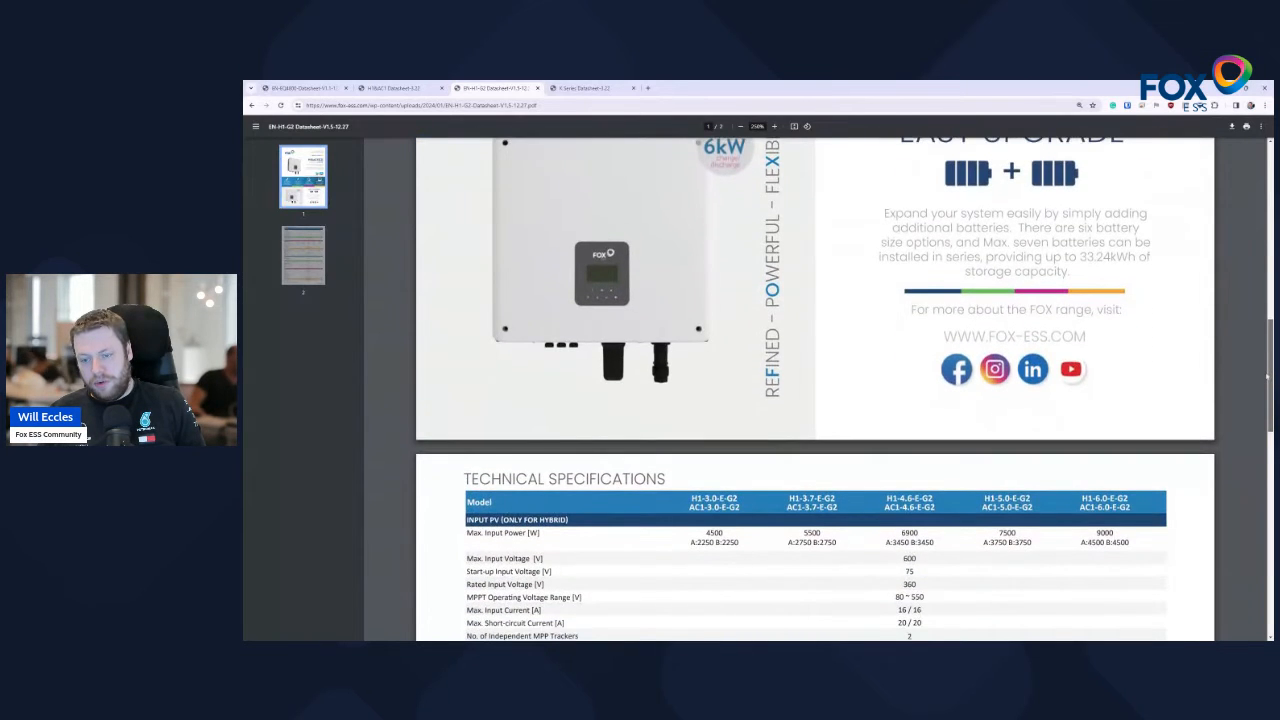
pyautogui.scroll(-3)
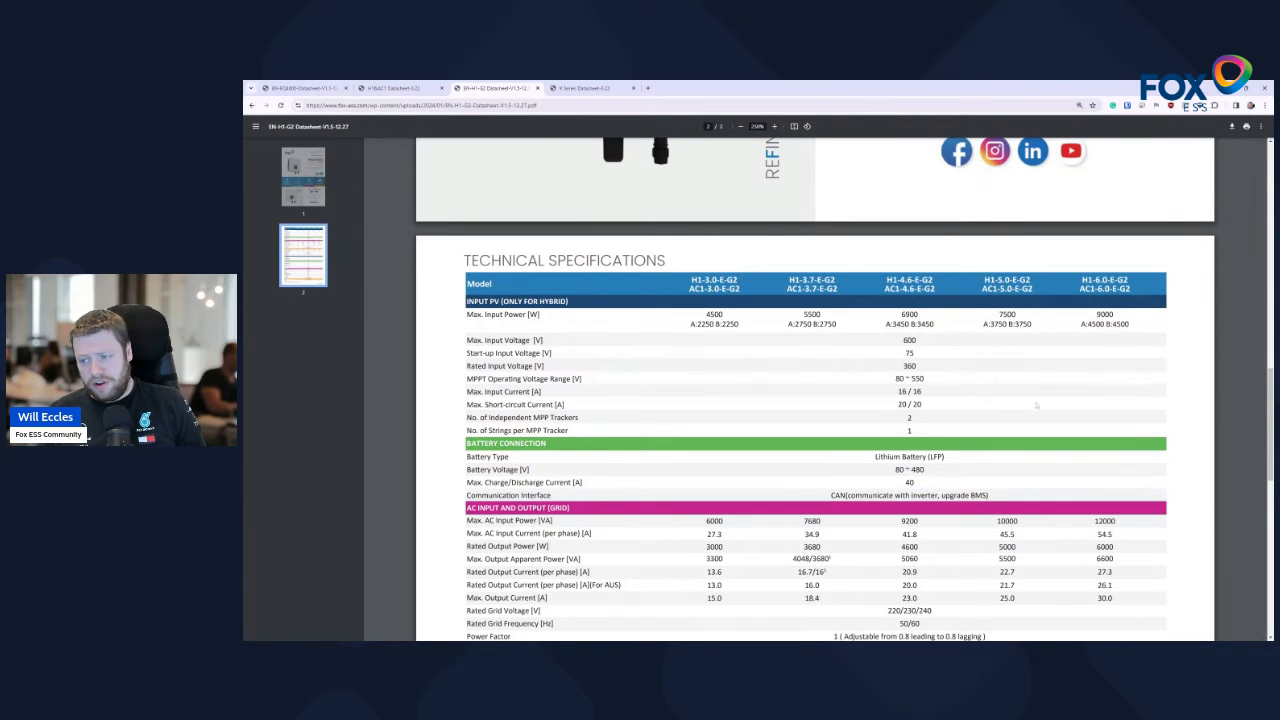
pyautogui.moveTo(1058, 414)
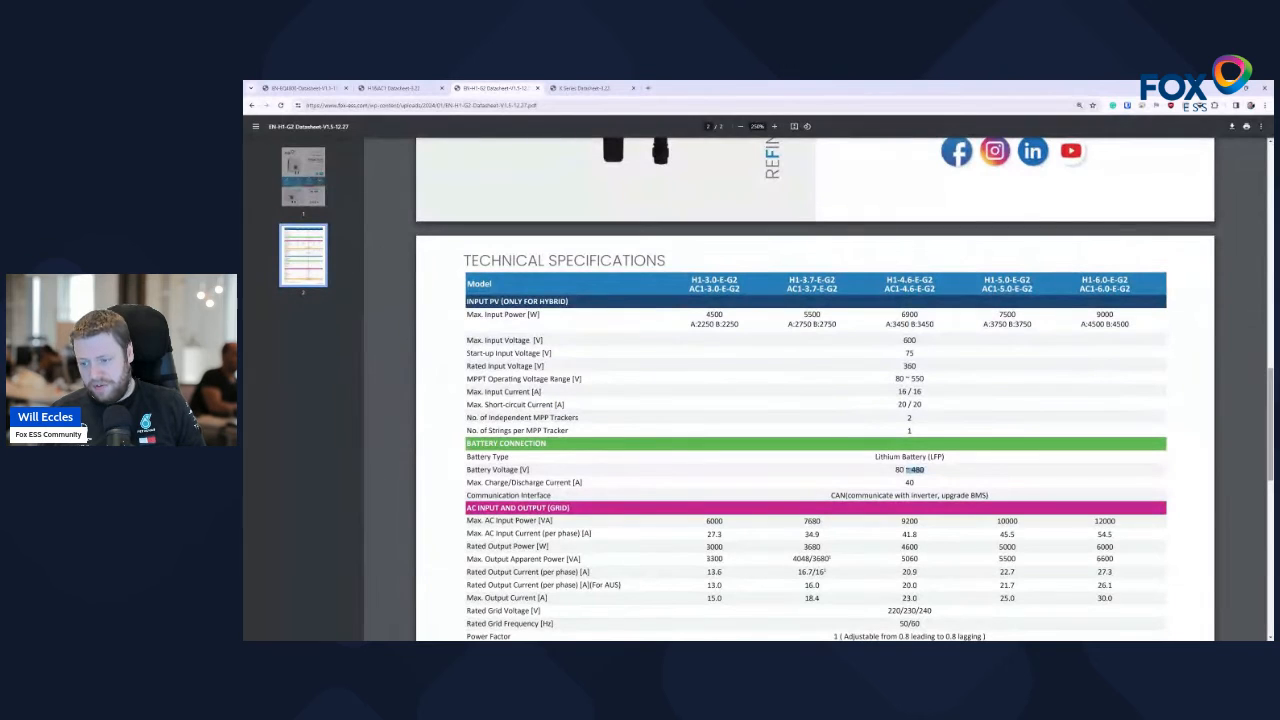
pyautogui.scroll(-3)
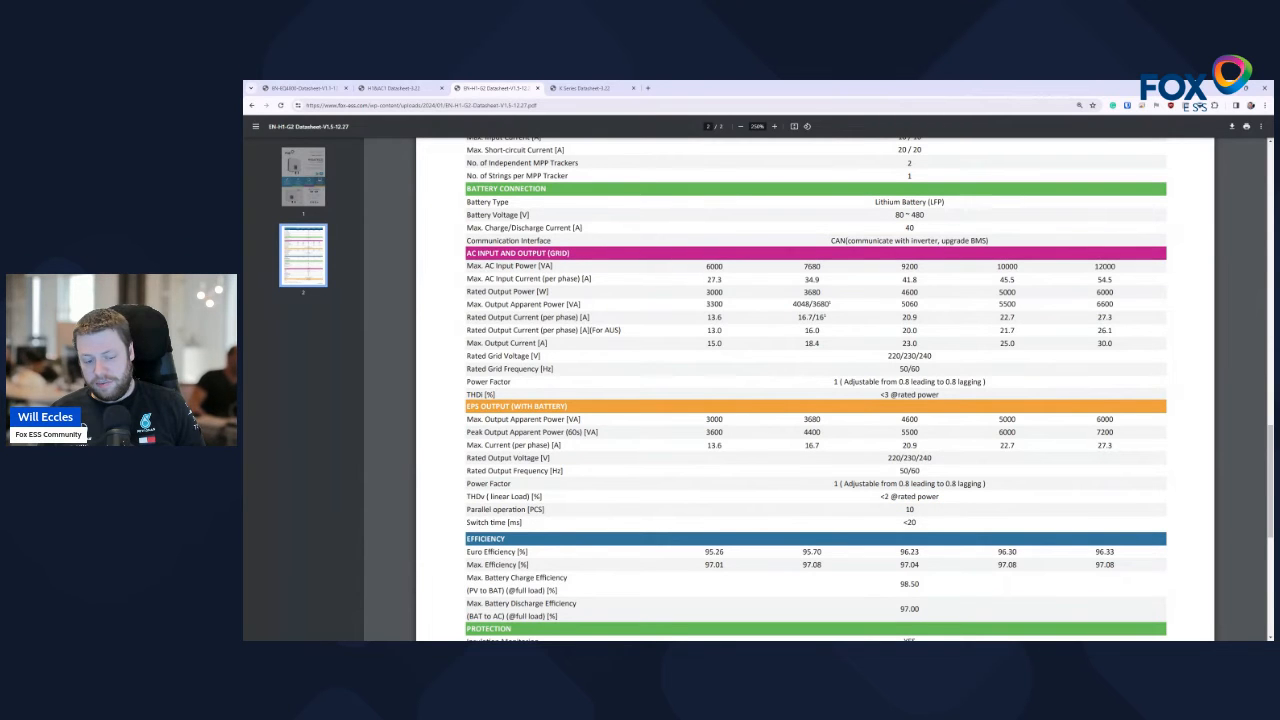
# Select the Parallel operation row in the H1 Gen2 EPS output section
pyautogui.doubleClick(496, 510)
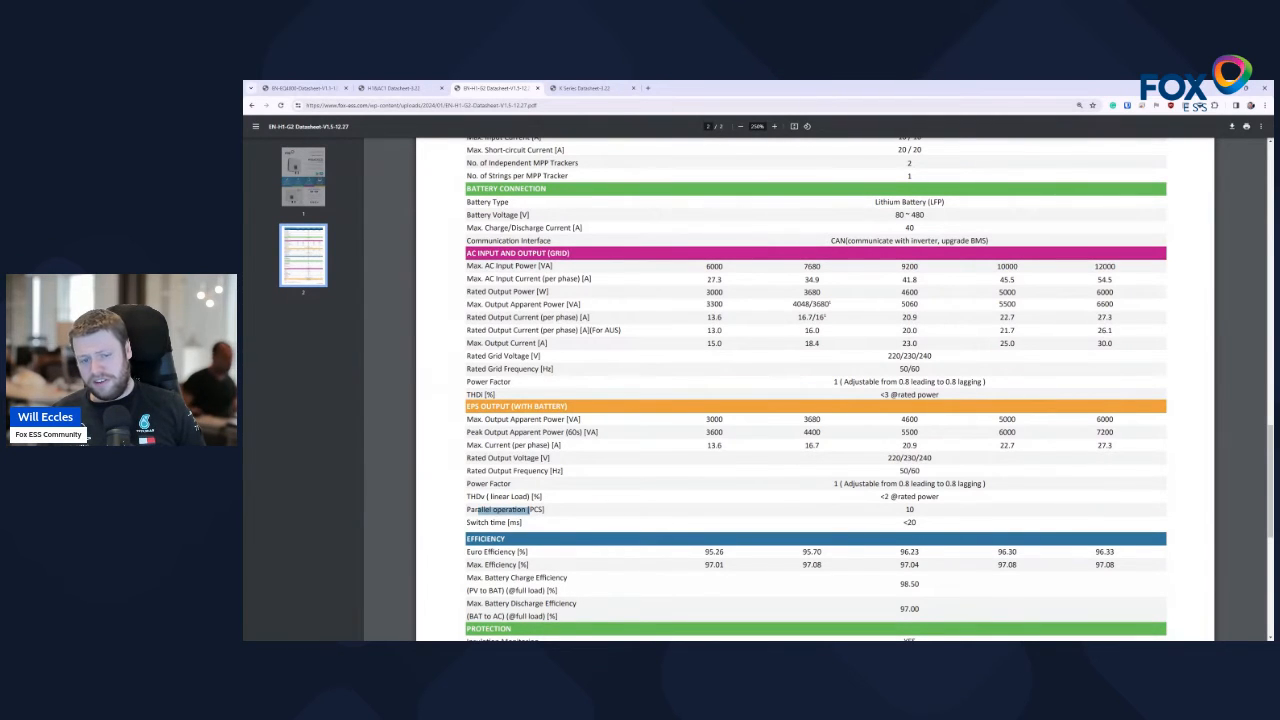
pyautogui.moveTo(870, 456)
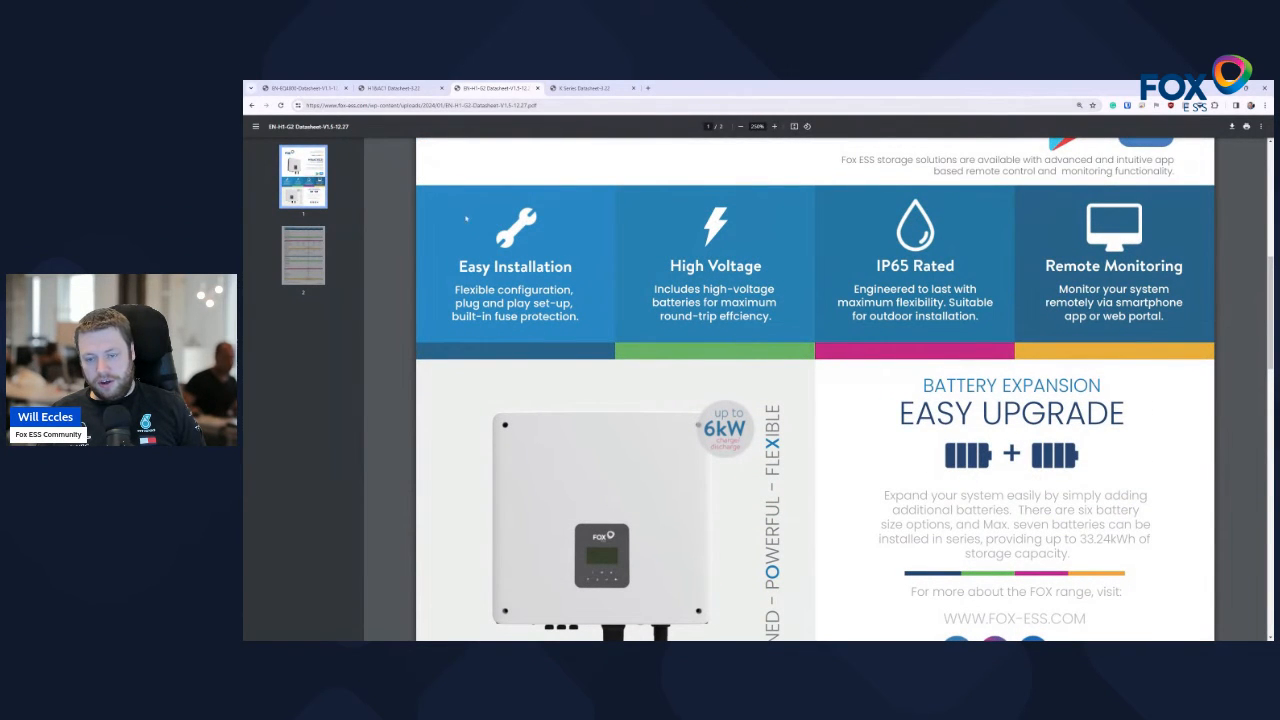
# Scroll further down the H1 Gen2 sheet, then switch to the K-series 10.5kW datasheet
pyautogui.scroll(-3)
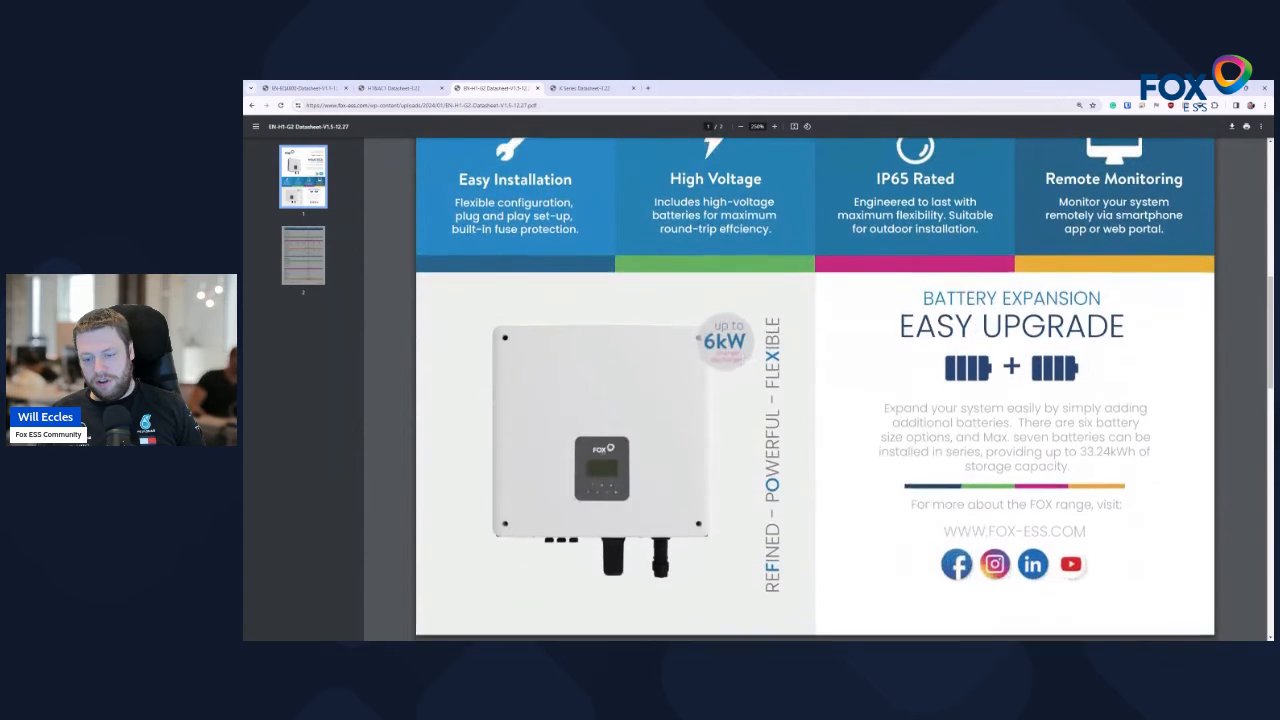
pyautogui.scroll(-3)
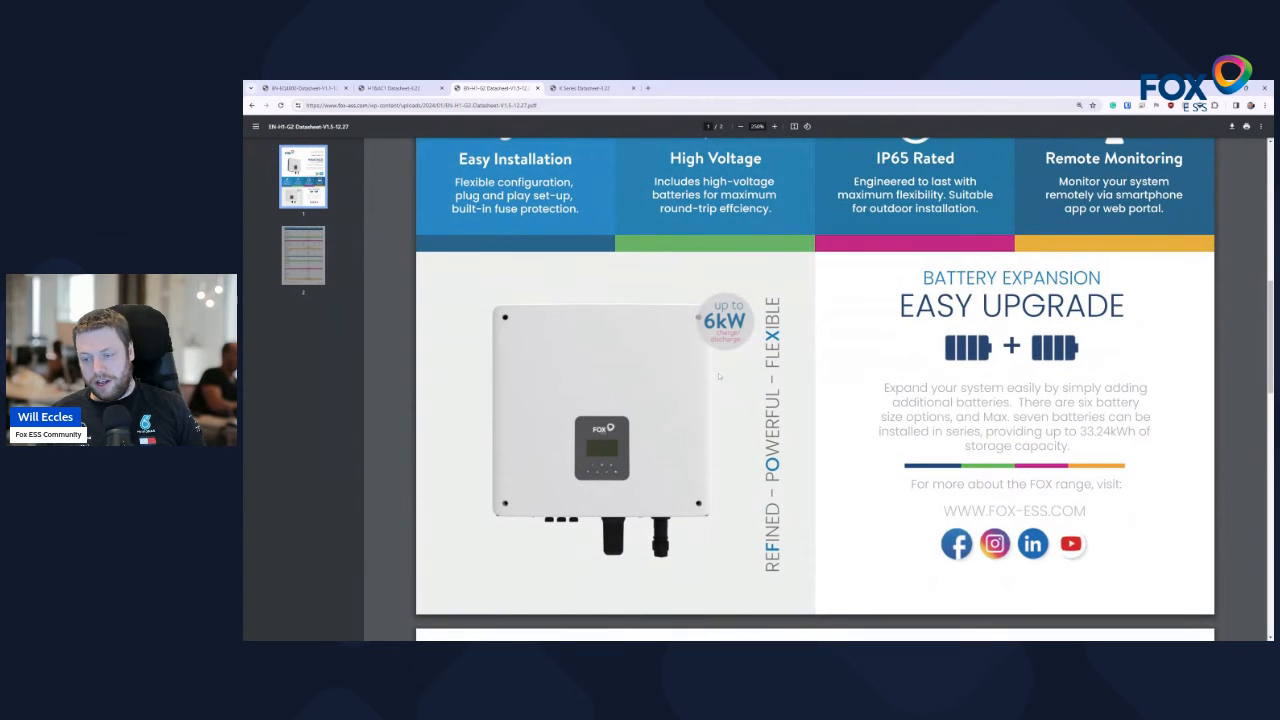
pyautogui.moveTo(838, 354)
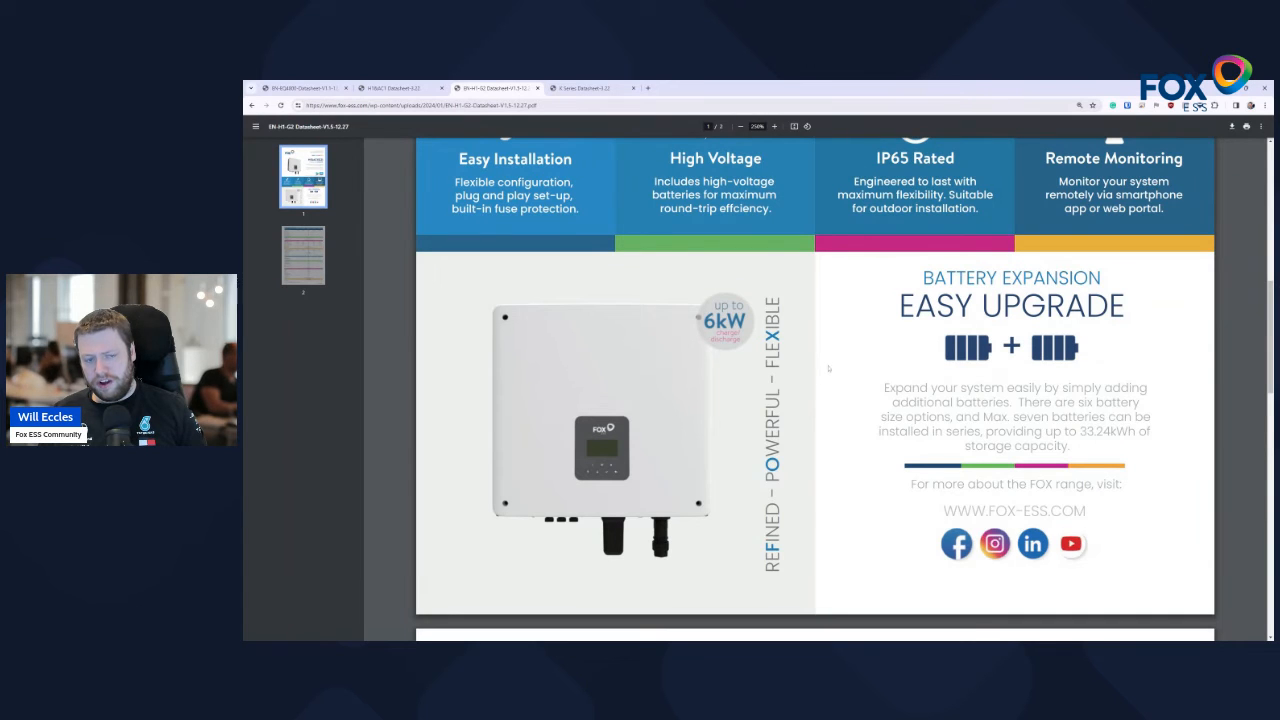
pyautogui.click(584, 88)
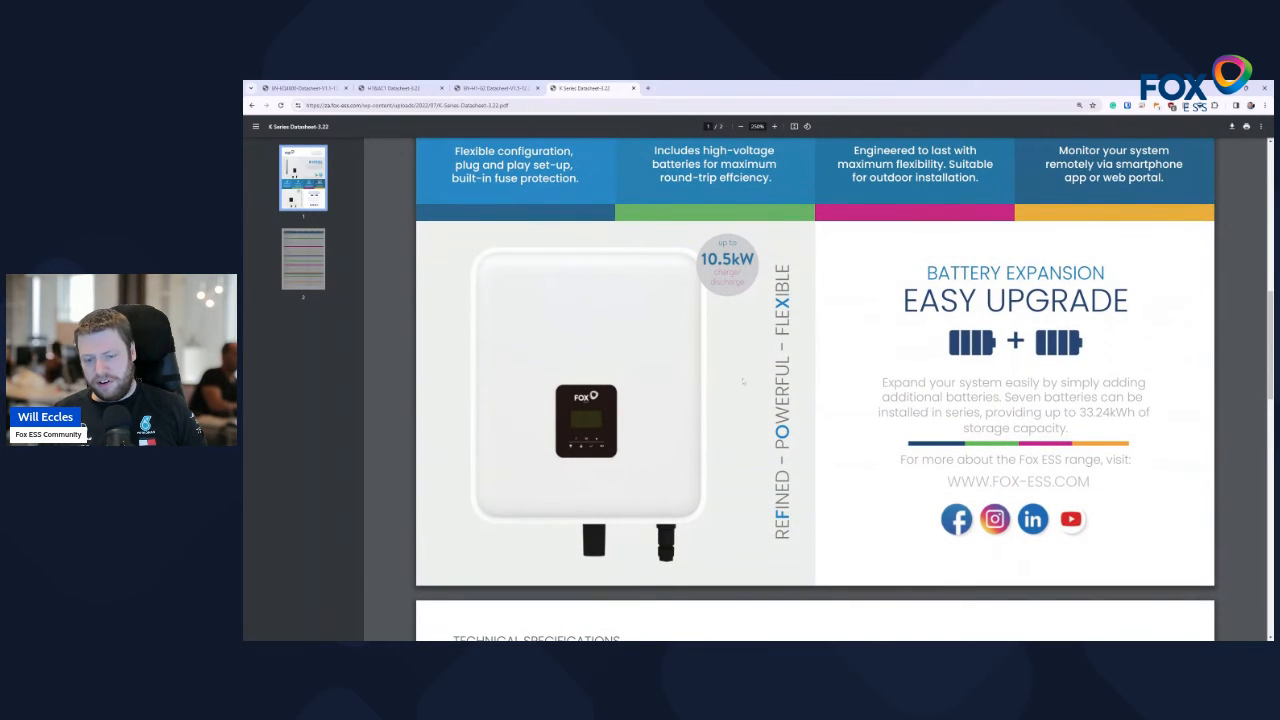
pyautogui.moveTo(824, 380)
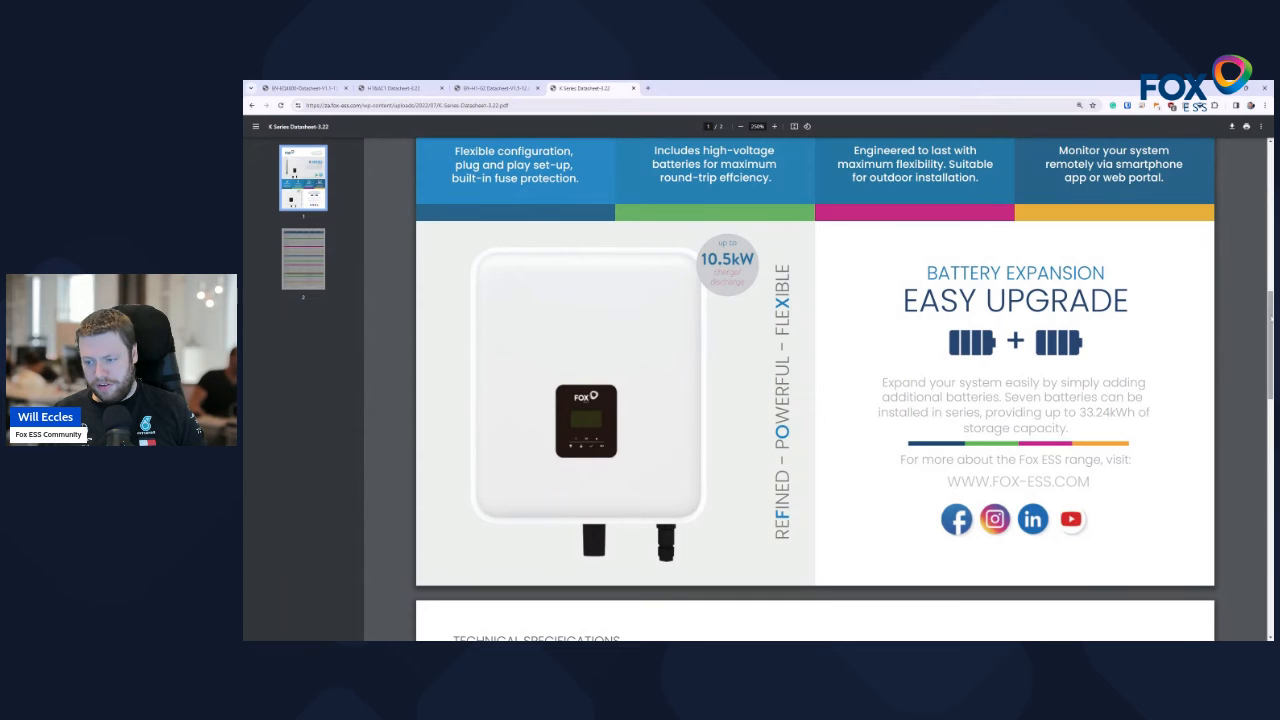
# Scroll through the KH/KA Technical Specifications table to its later sections
pyautogui.scroll(-3)
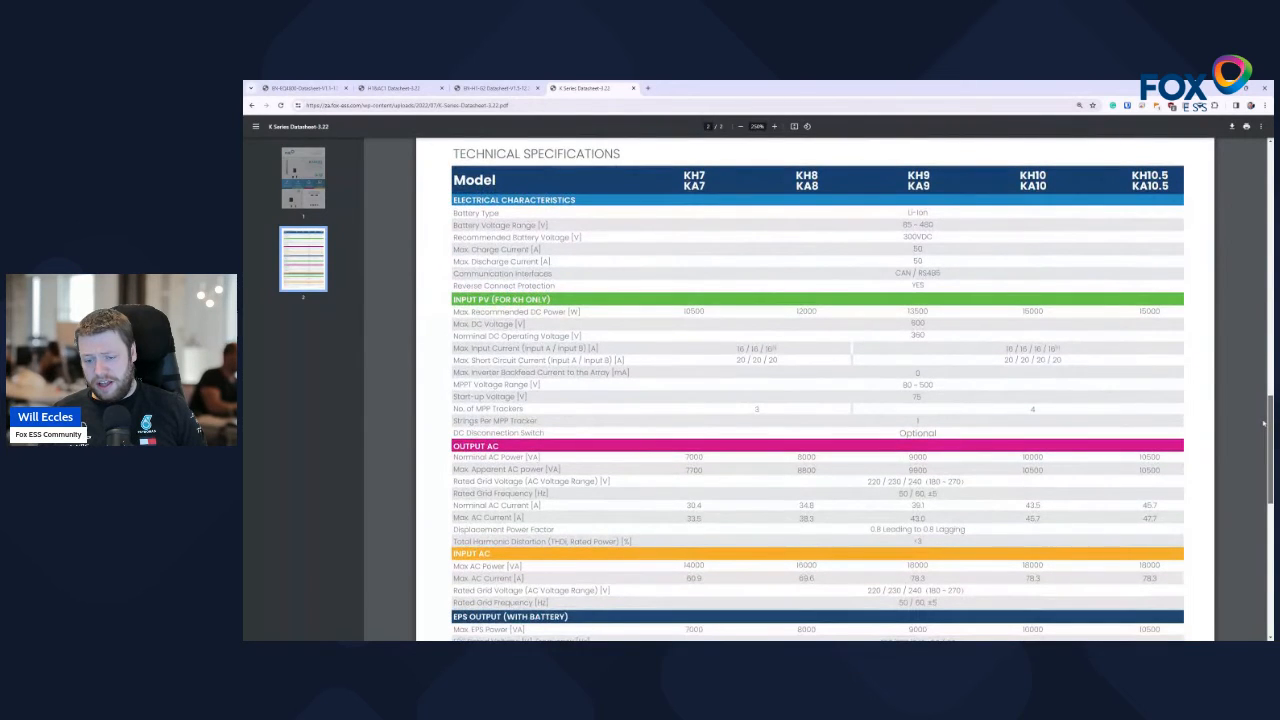
pyautogui.scroll(-3)
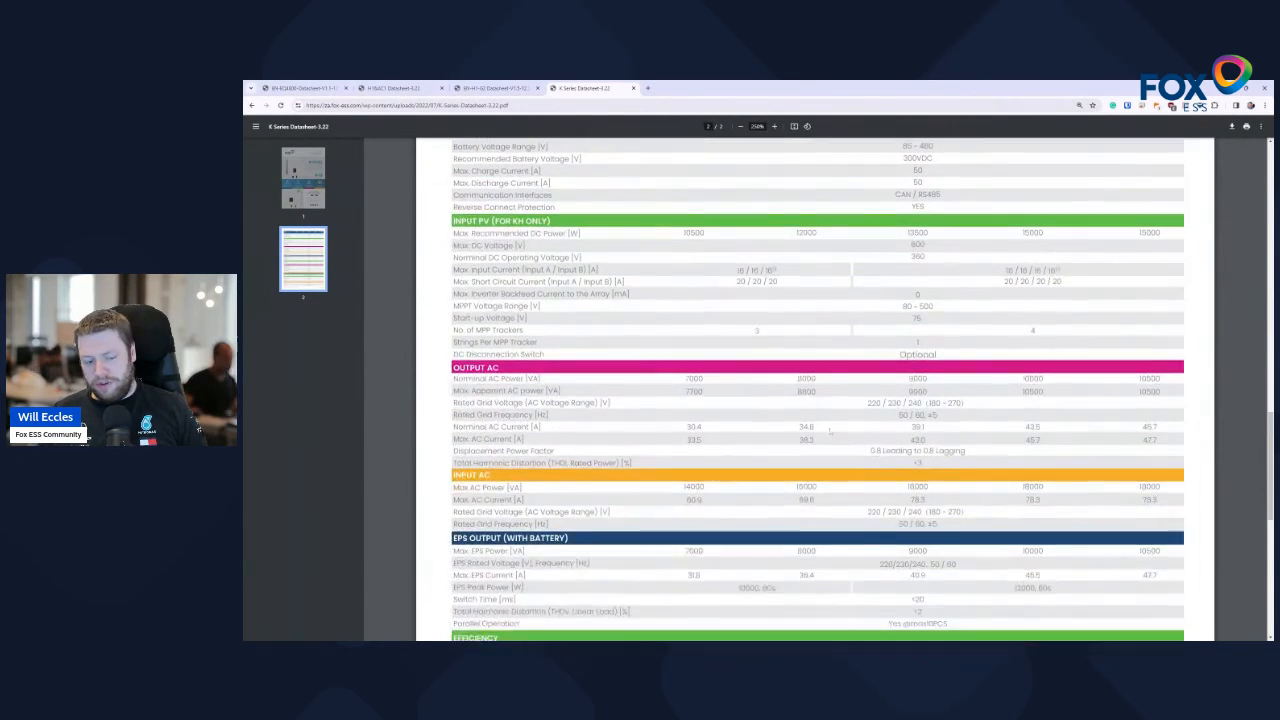
pyautogui.scroll(-3)
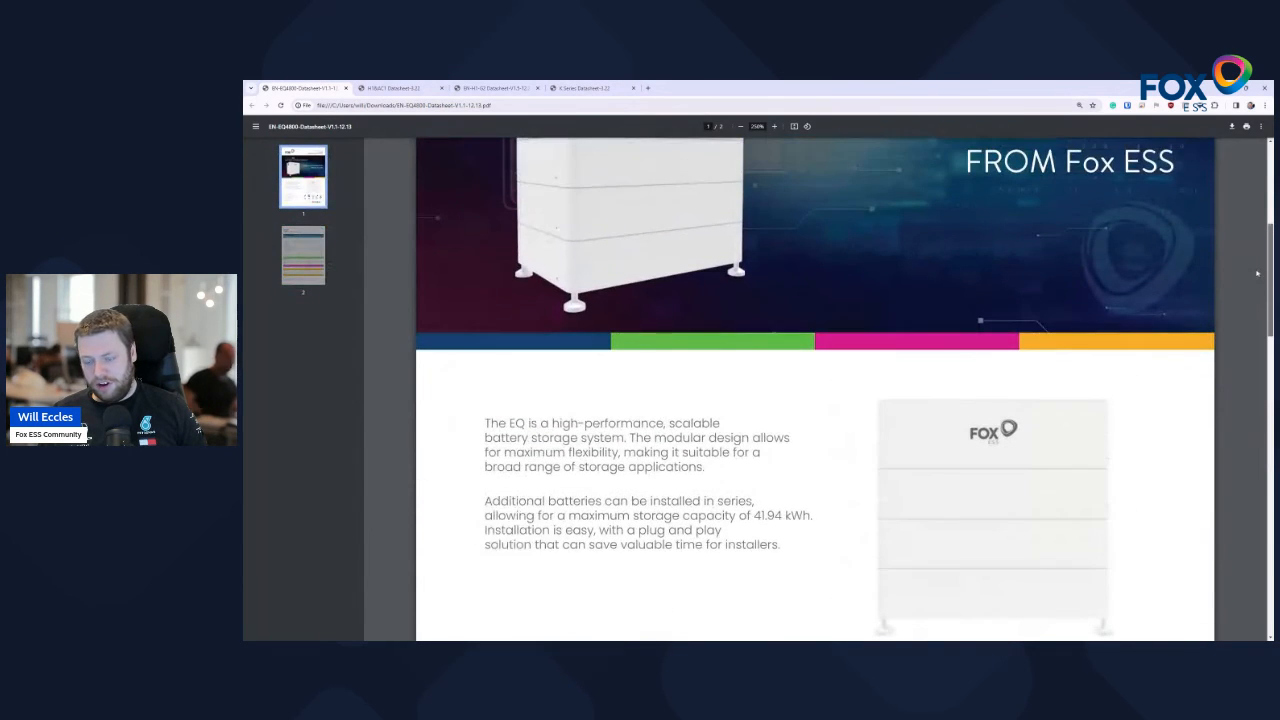
pyautogui.scroll(-3)
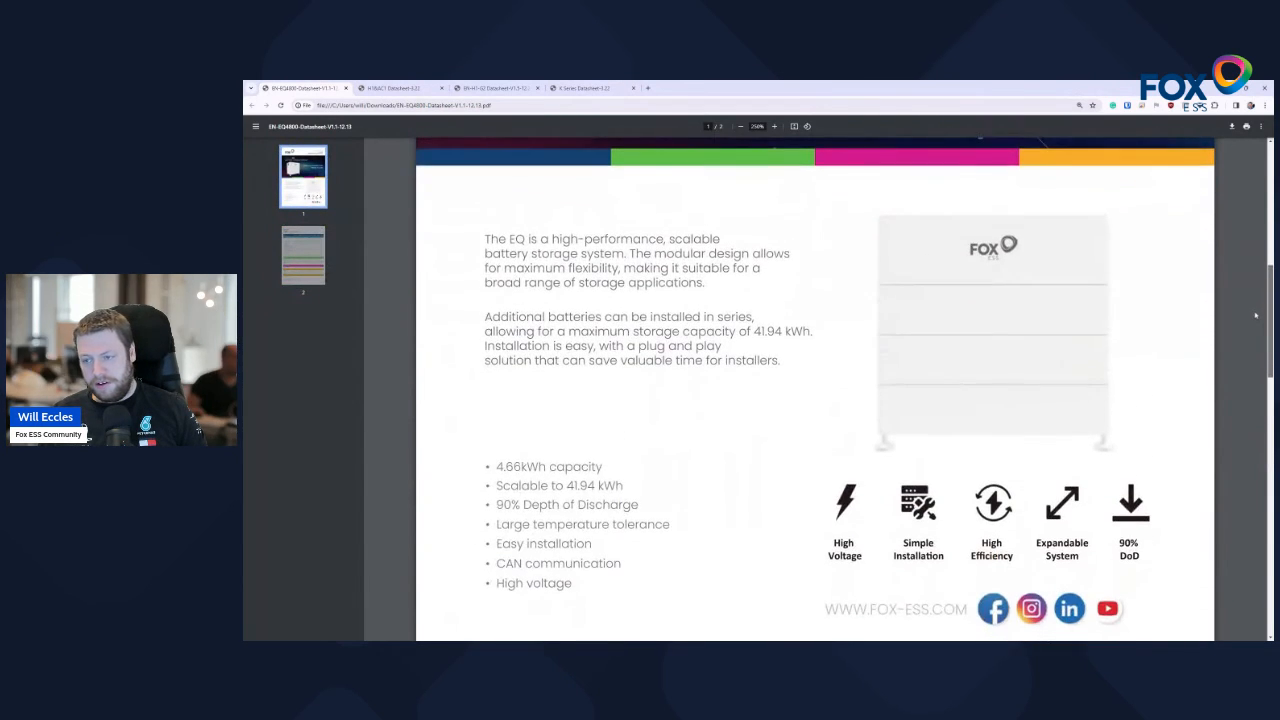